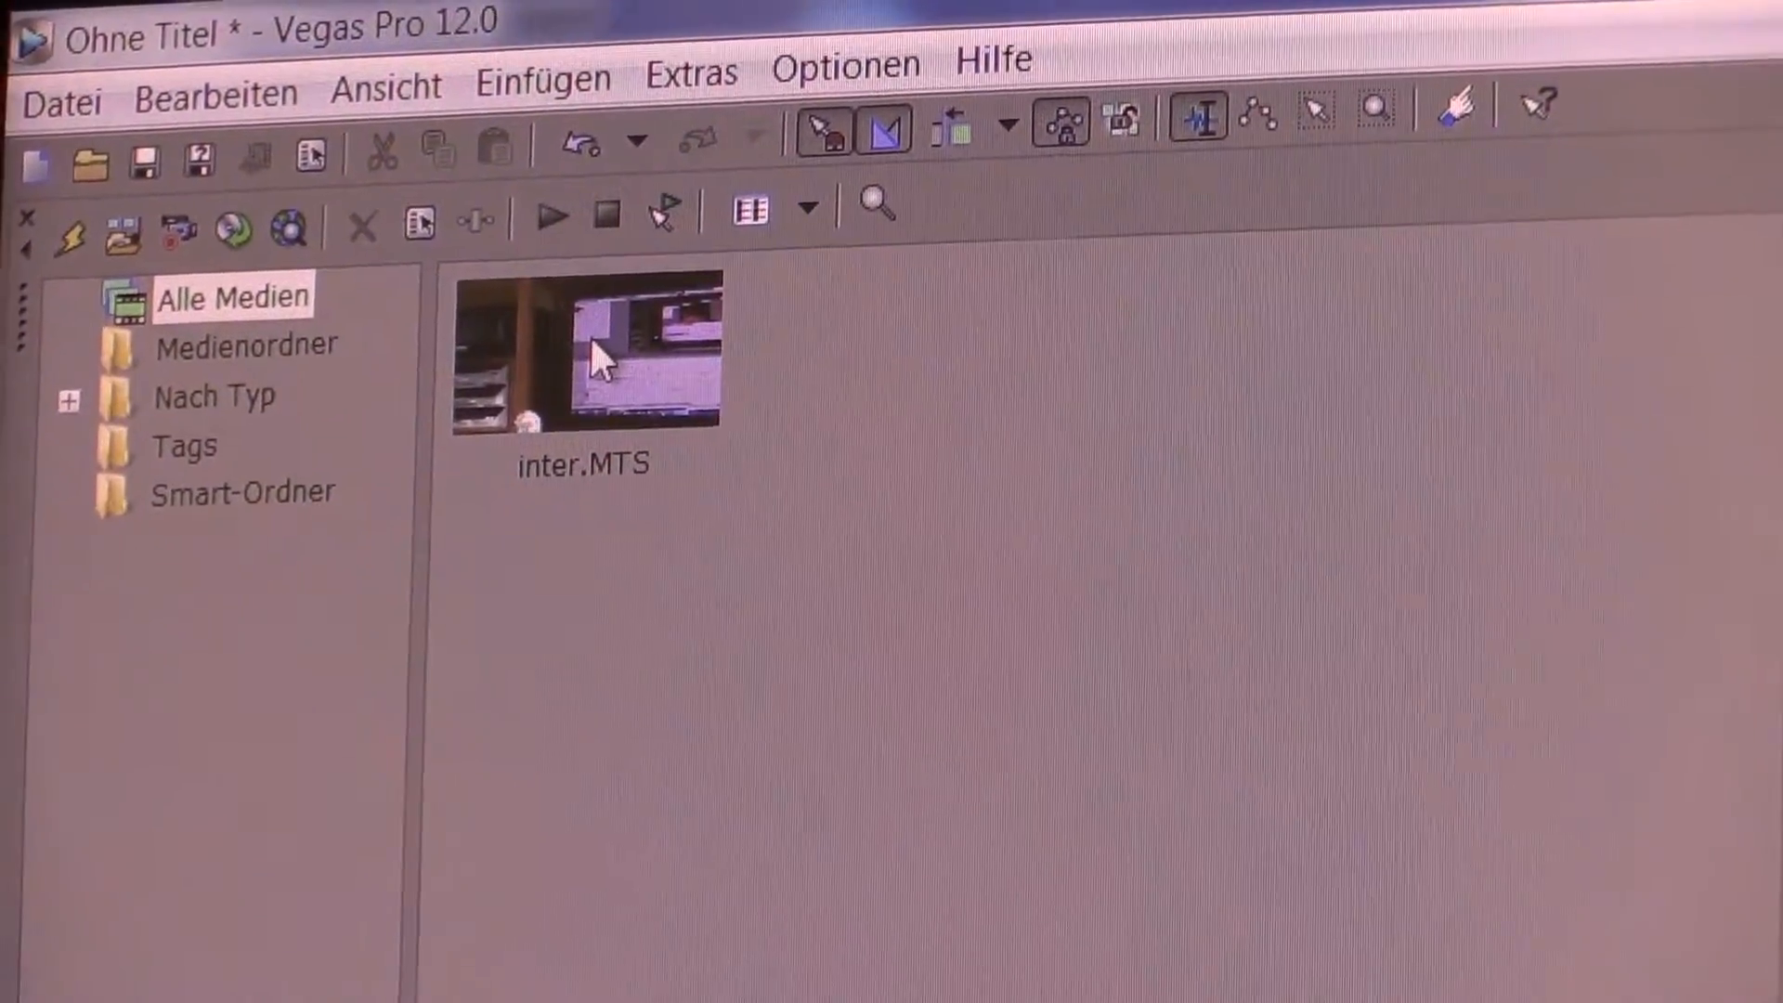
Open the context menu for the inter.MTS clip in Projektmedien
{"action": "right_click", "coordinate": [582, 353]}
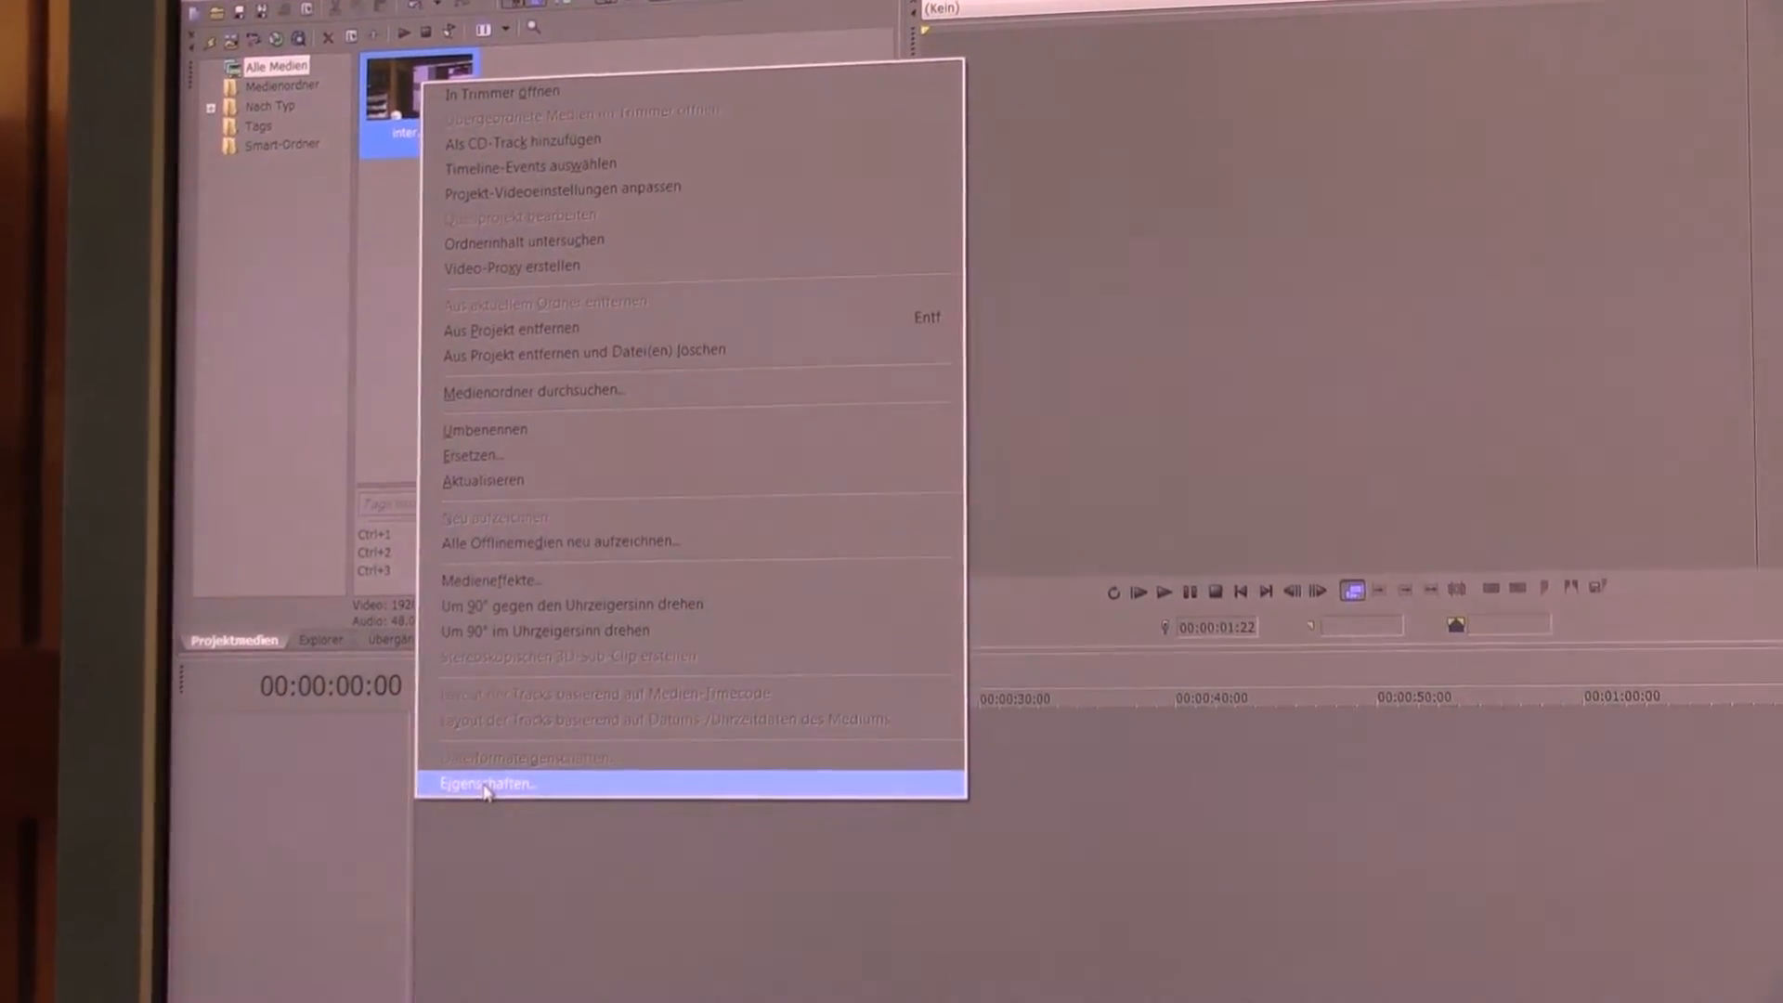
{"action": "left_click", "coordinate": [487, 782]}
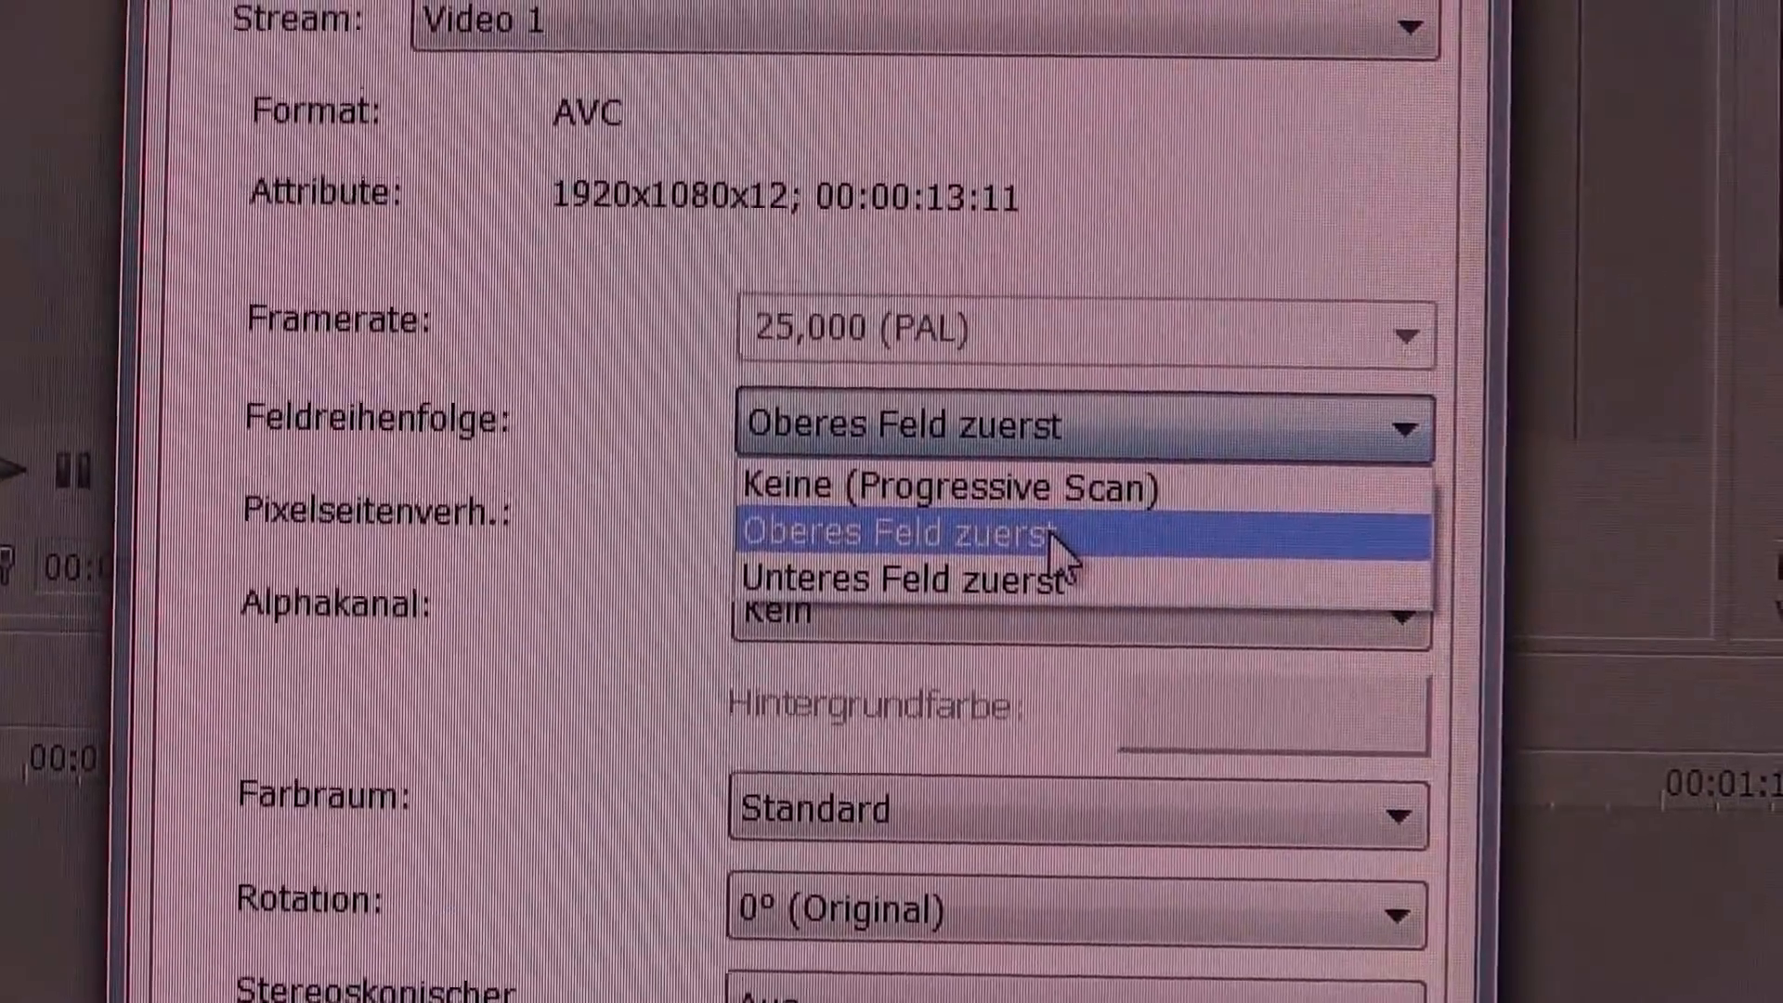
{"action": "mouse_move", "coordinate": [932, 477]}
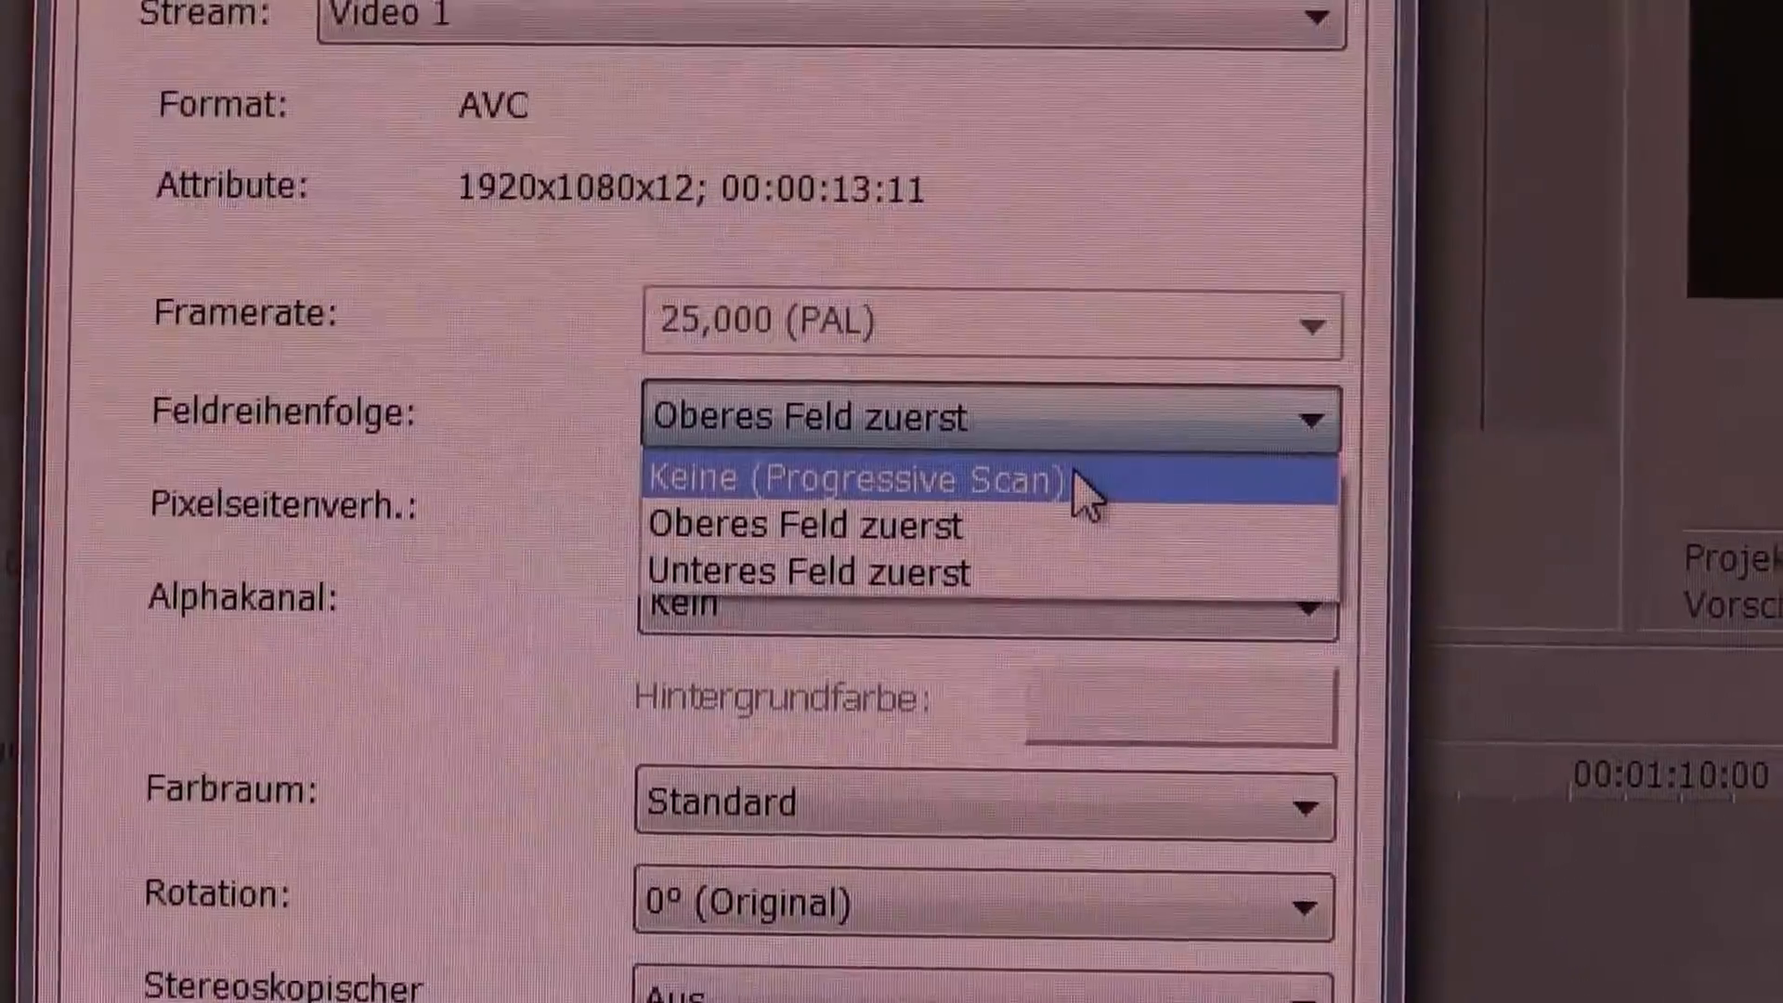
Choose Keine (Progressive Scan) as the clip's Feldreihenfolge
{"action": "left_click", "coordinate": [853, 477]}
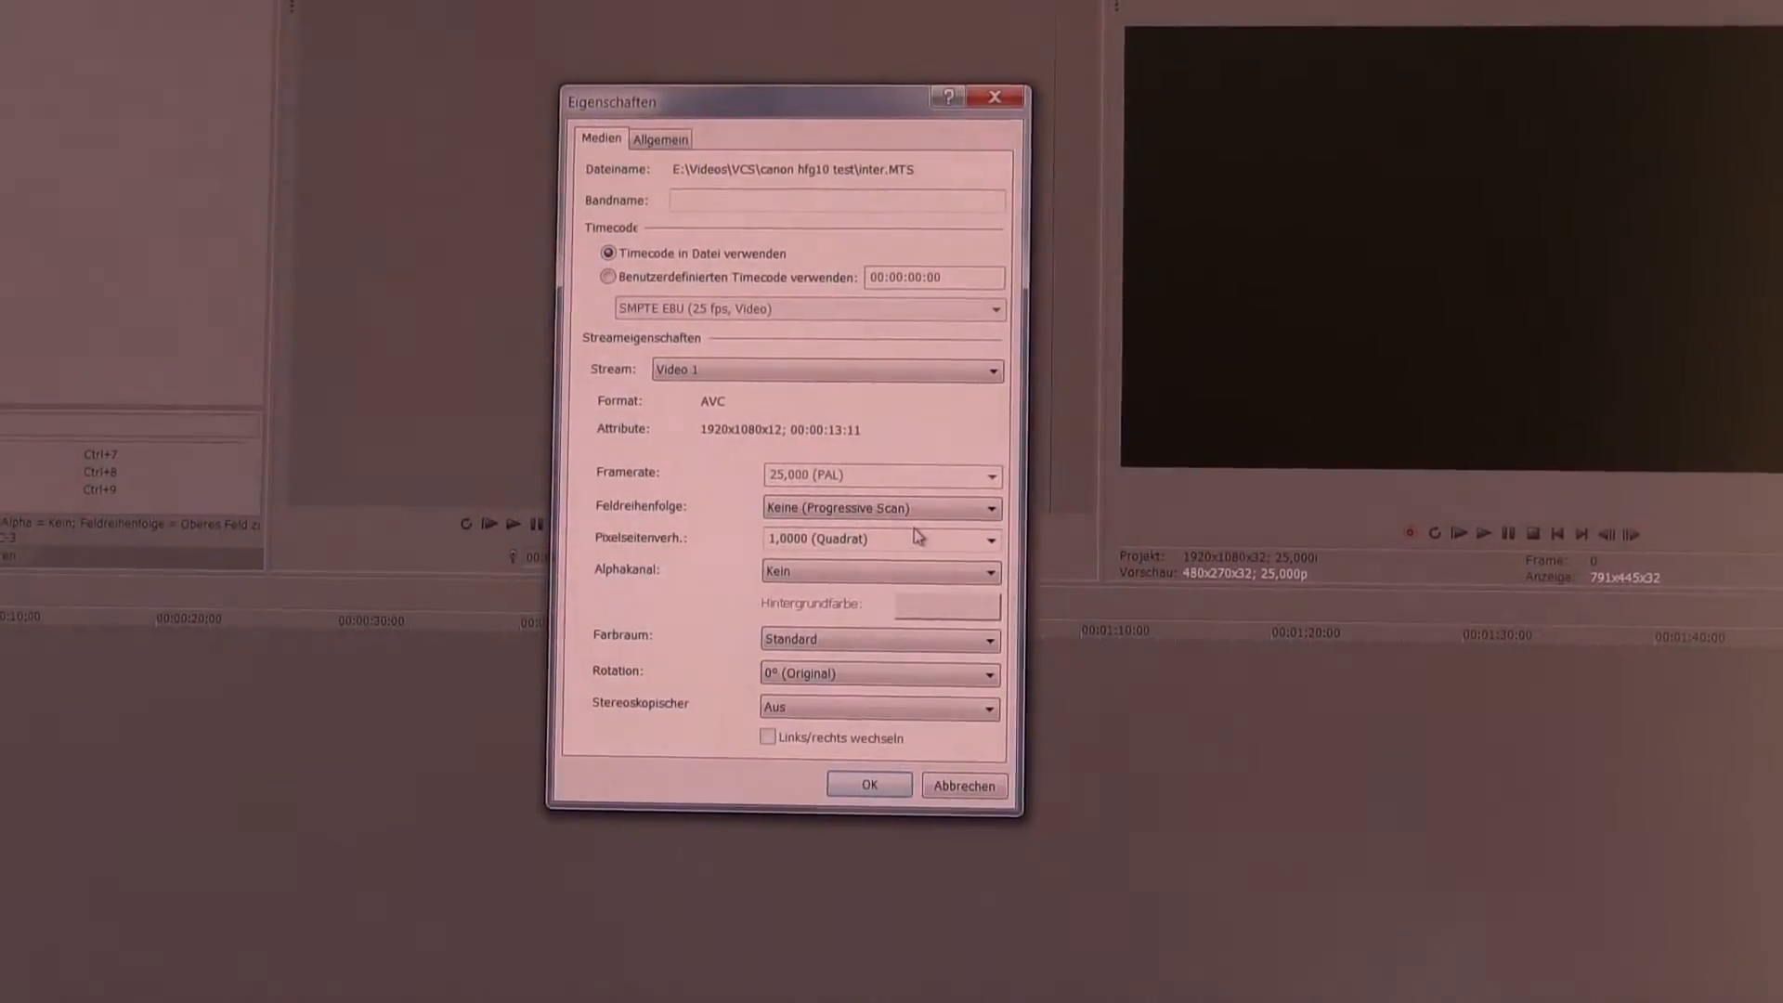
Confirm the Eigenschaften dialog with OK to keep the progressive field order
{"action": "left_click", "coordinate": [867, 785]}
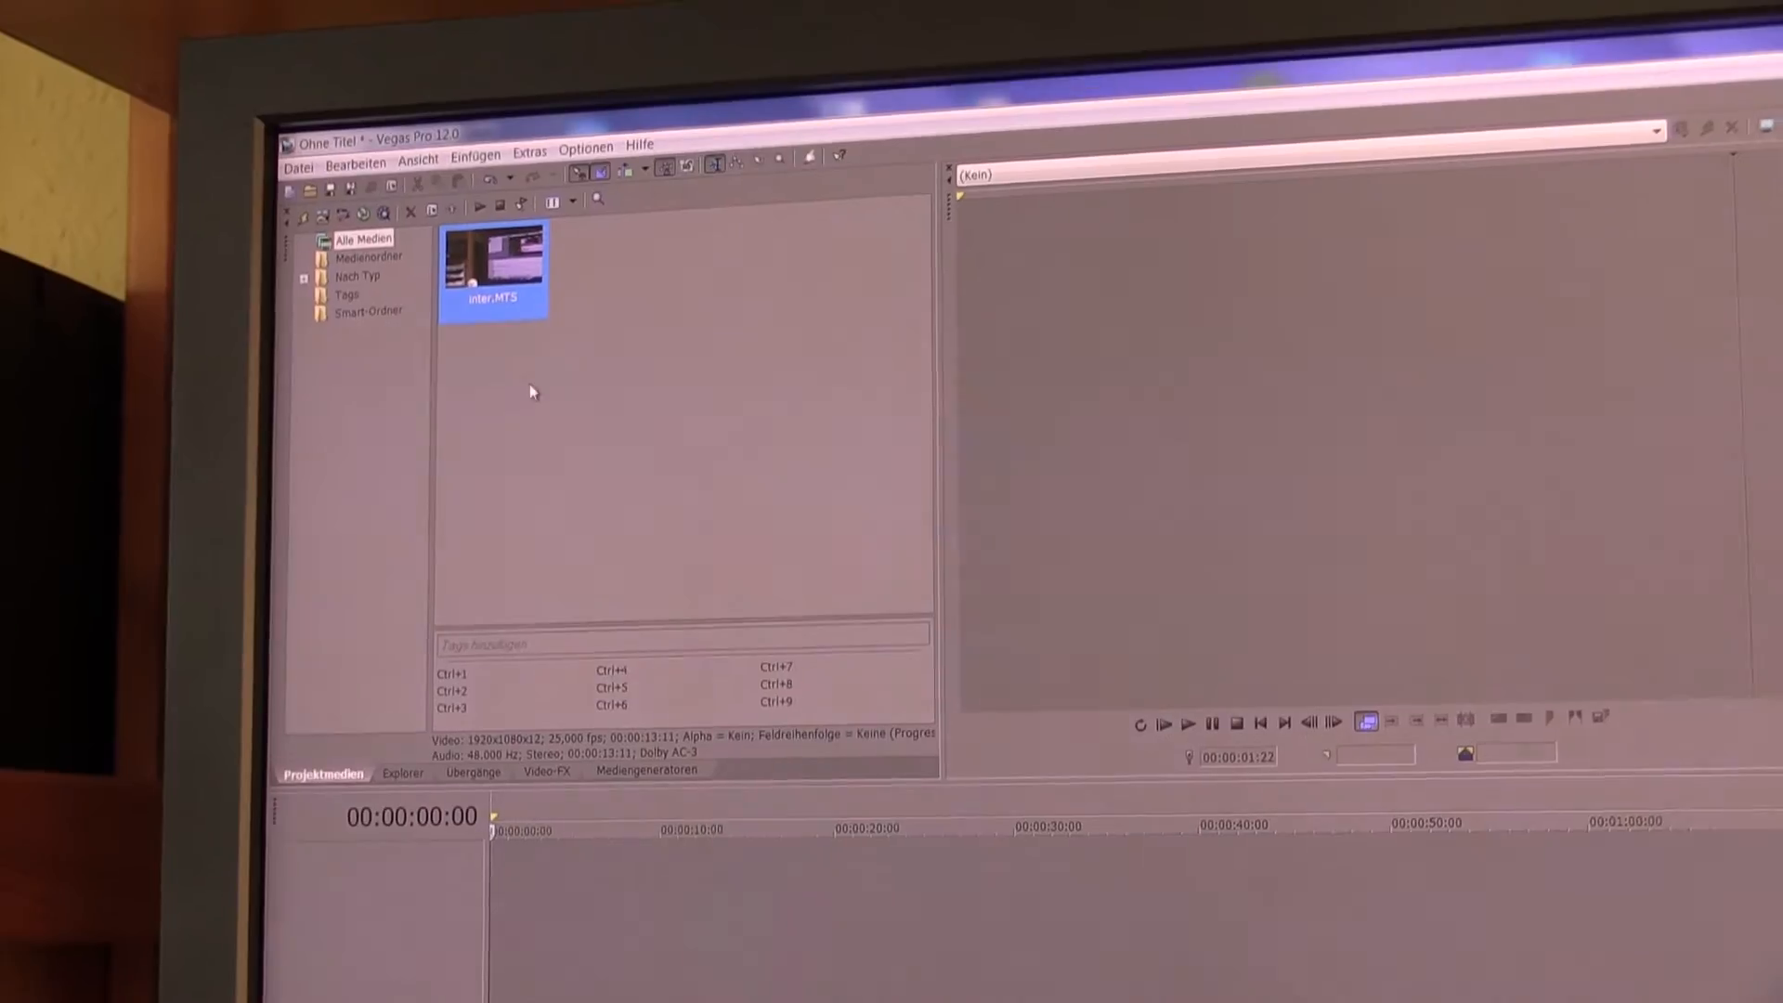